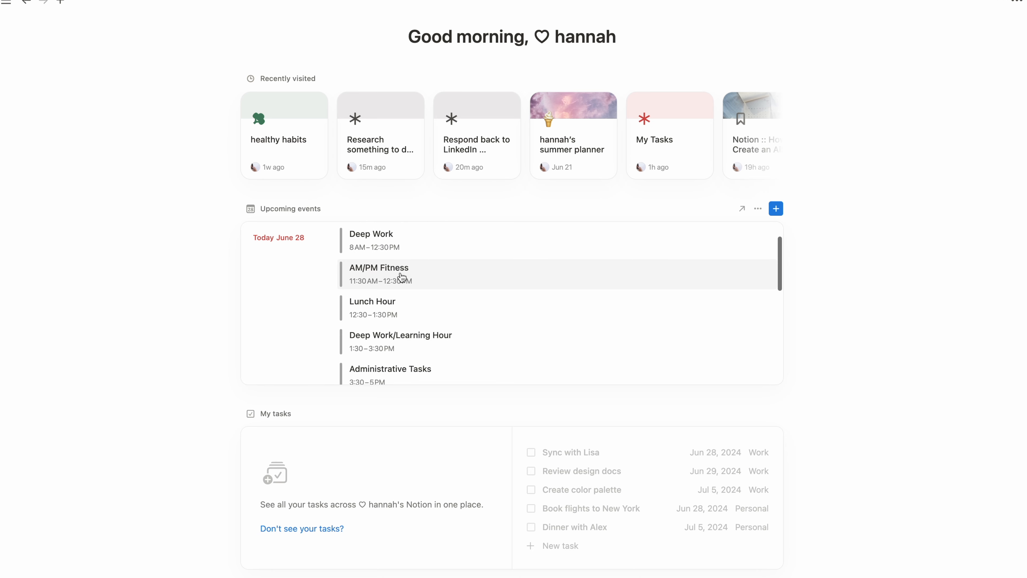
- Title the new page 'My Tasks' and give it the red asterisk icon from the Icons set
scroll(down, 3)
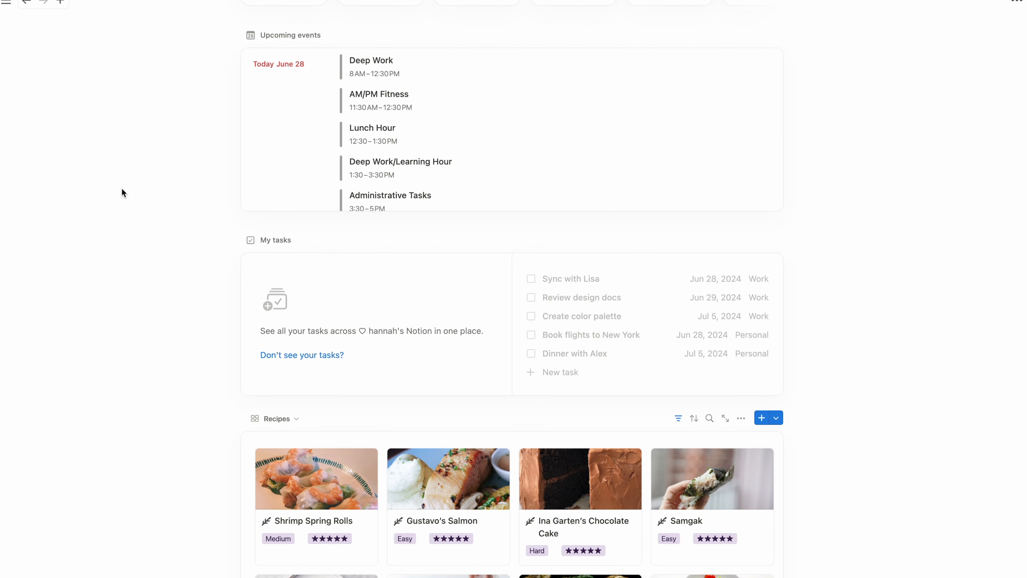
scroll(down, 3)
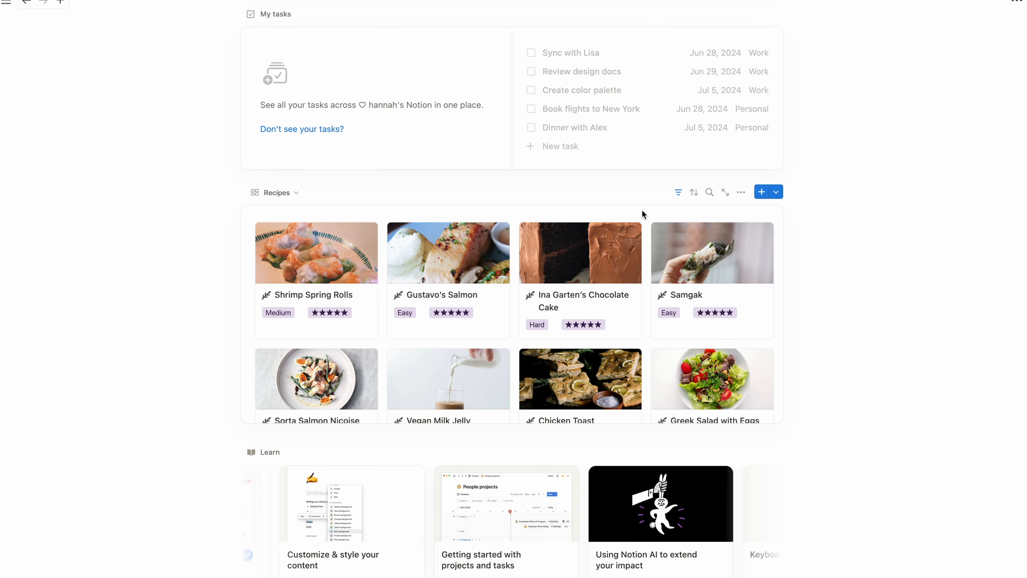
mouse_move(286, 127)
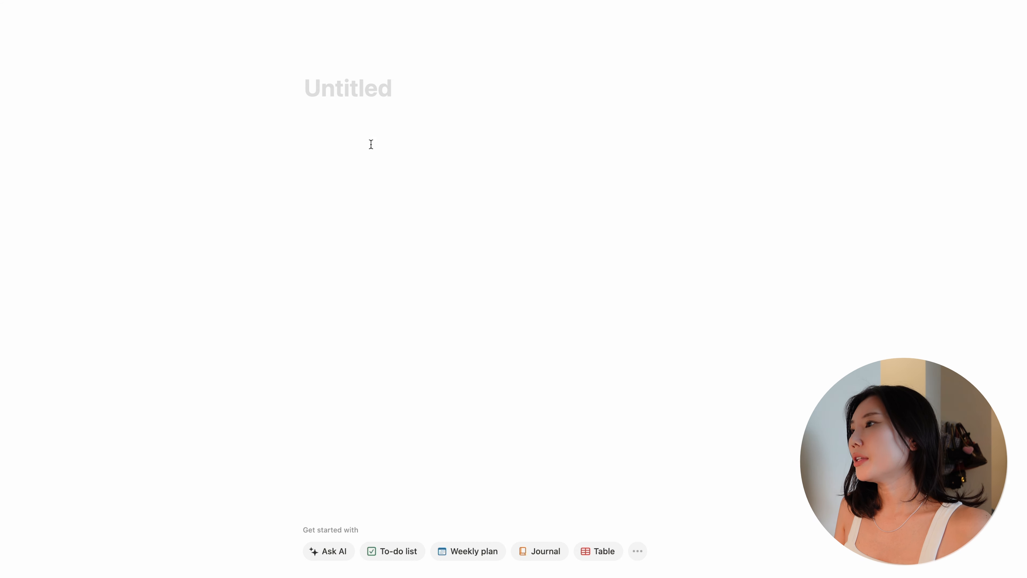
text(My Tasks)
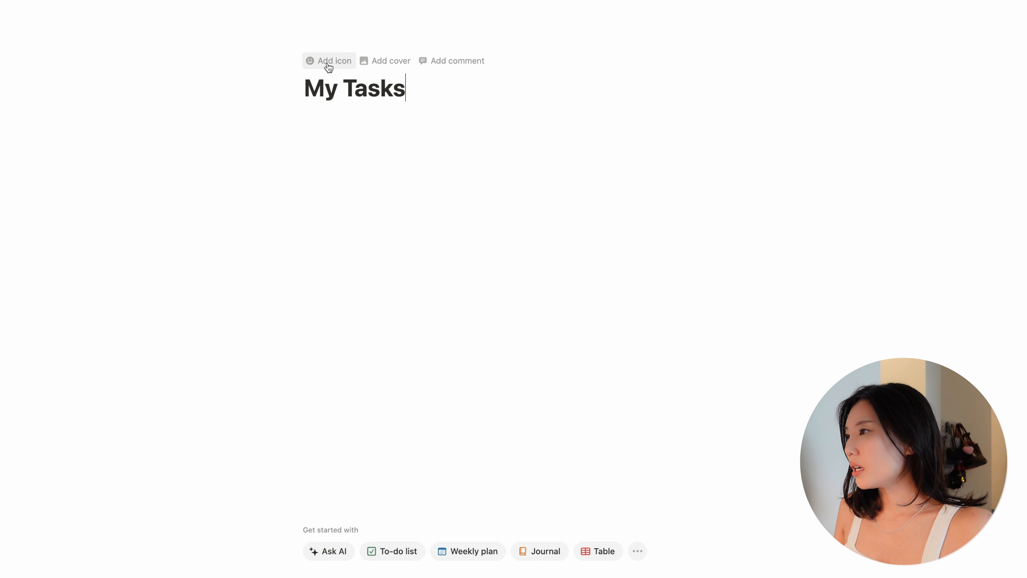
click(329, 61)
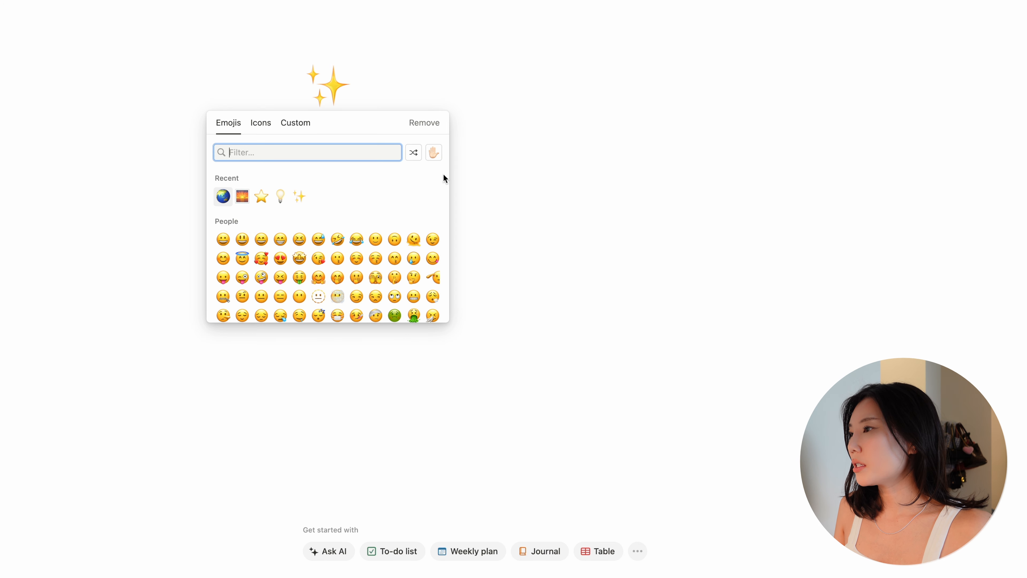
click(260, 123)
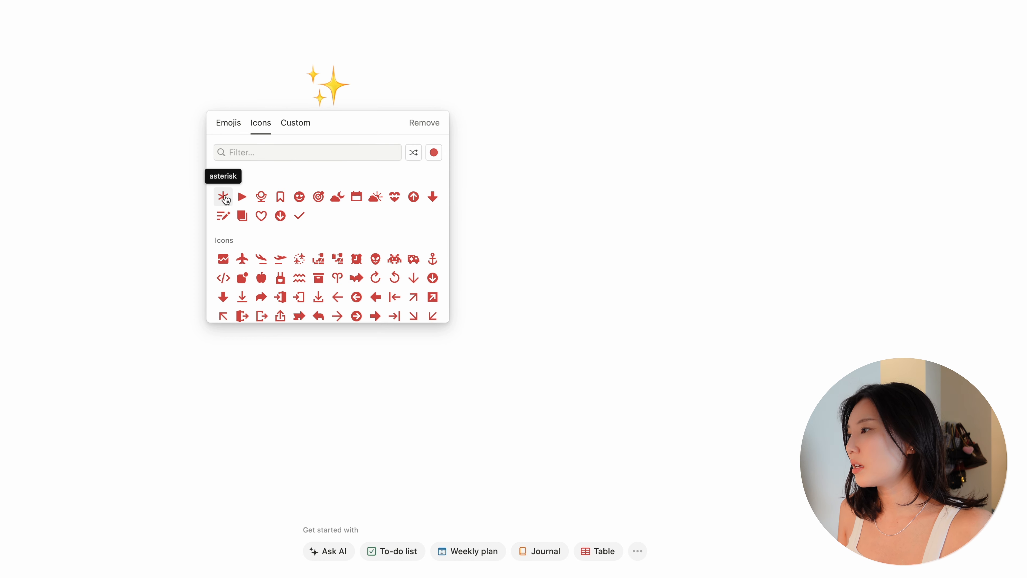
click(223, 197)
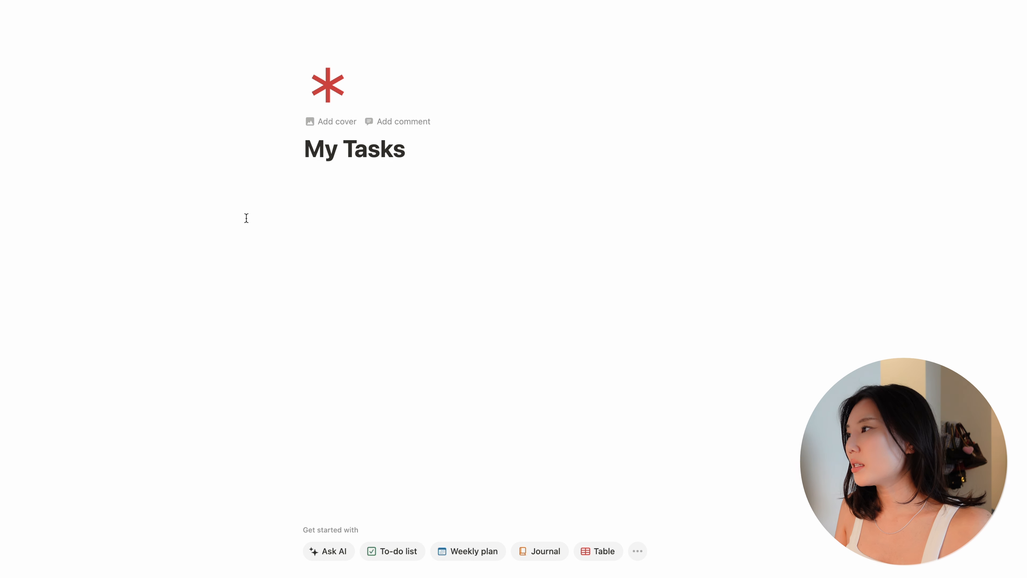
mouse_move(365, 230)
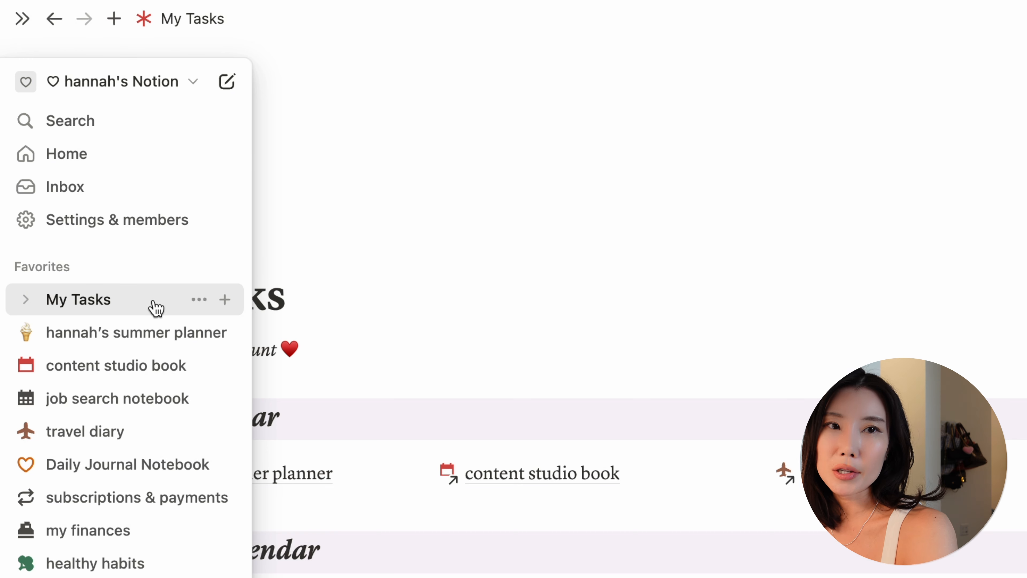
- Switch the My Tasks page to full width with the Serif font
click(1013, 5)
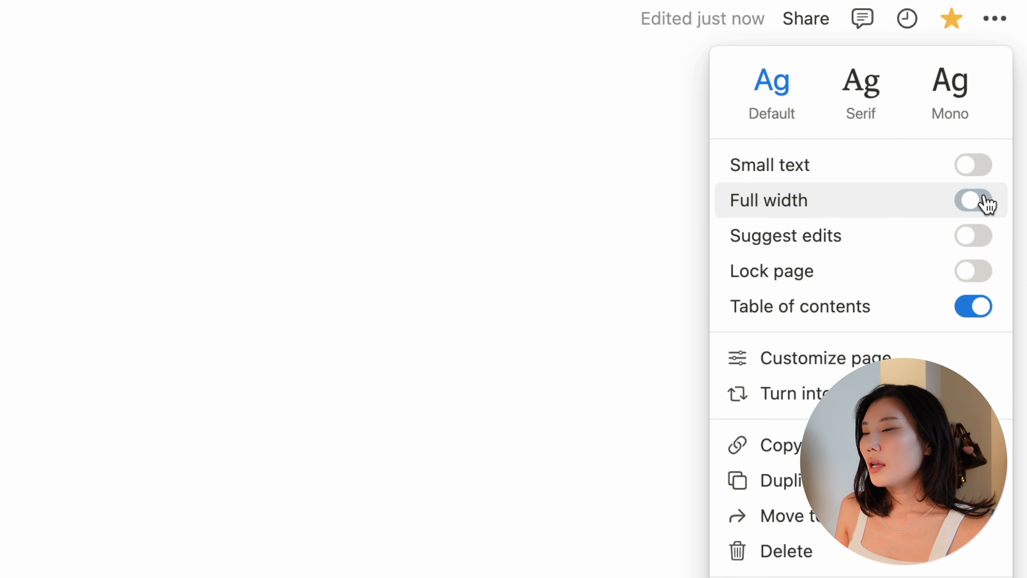
click(974, 201)
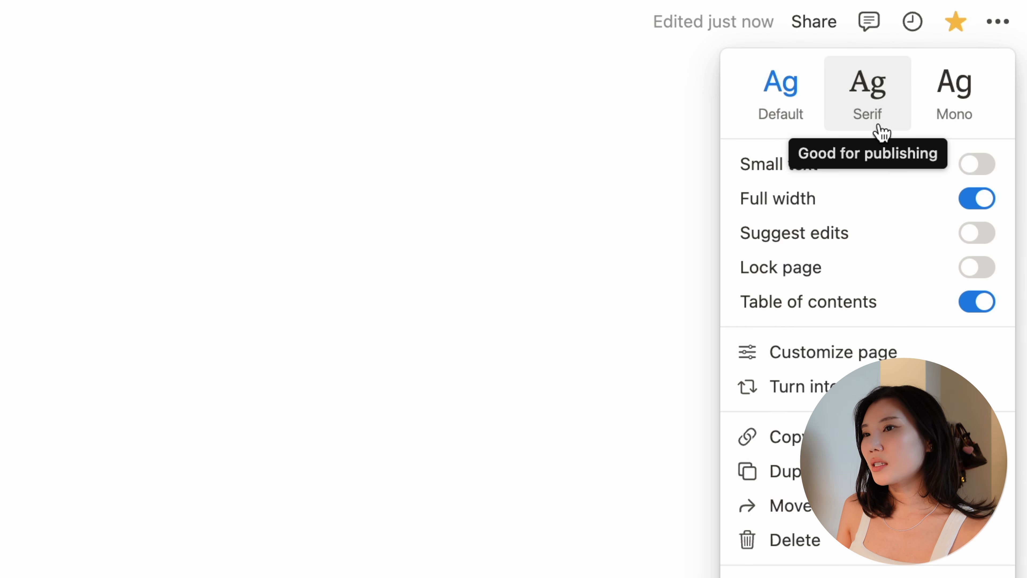
click(867, 92)
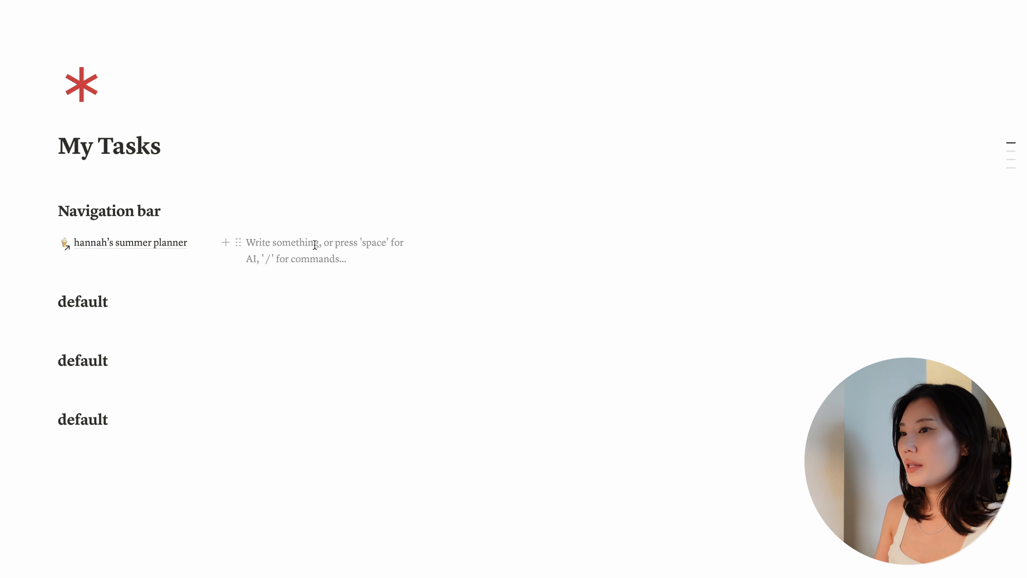
- Add the travel diary page link in a new navigation bar column via an @ mention
text(@)
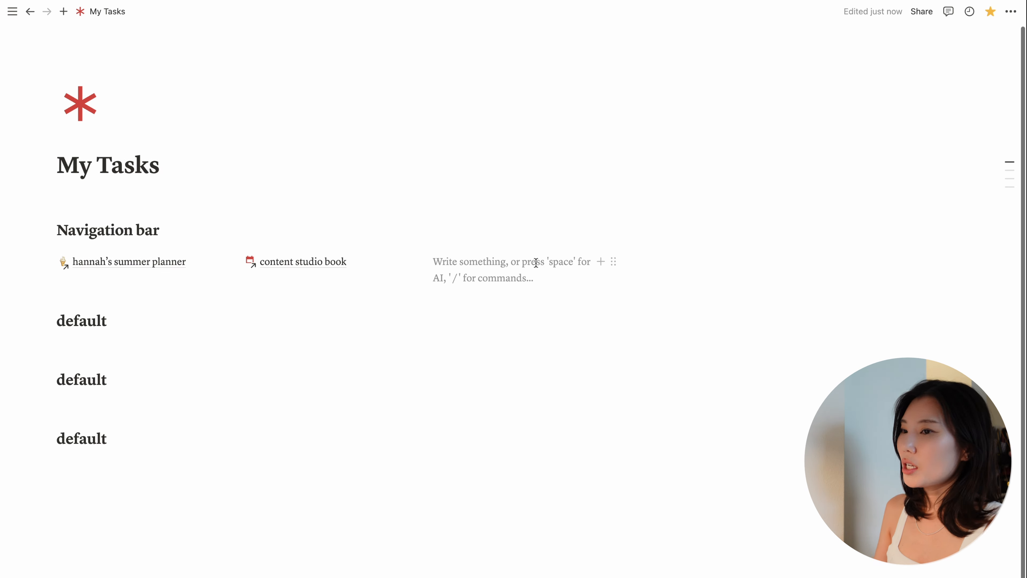
click(303, 262)
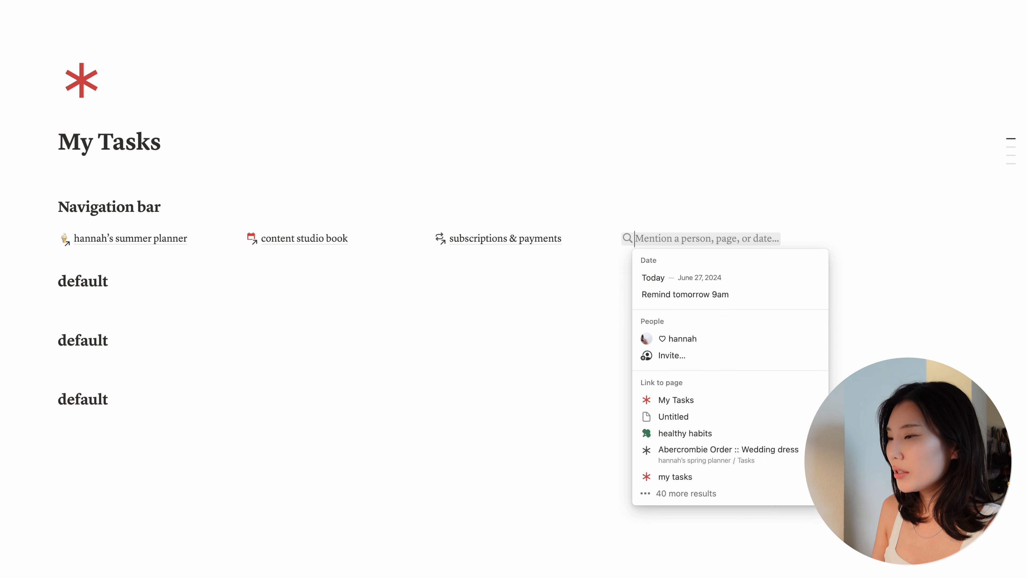
text(trave)
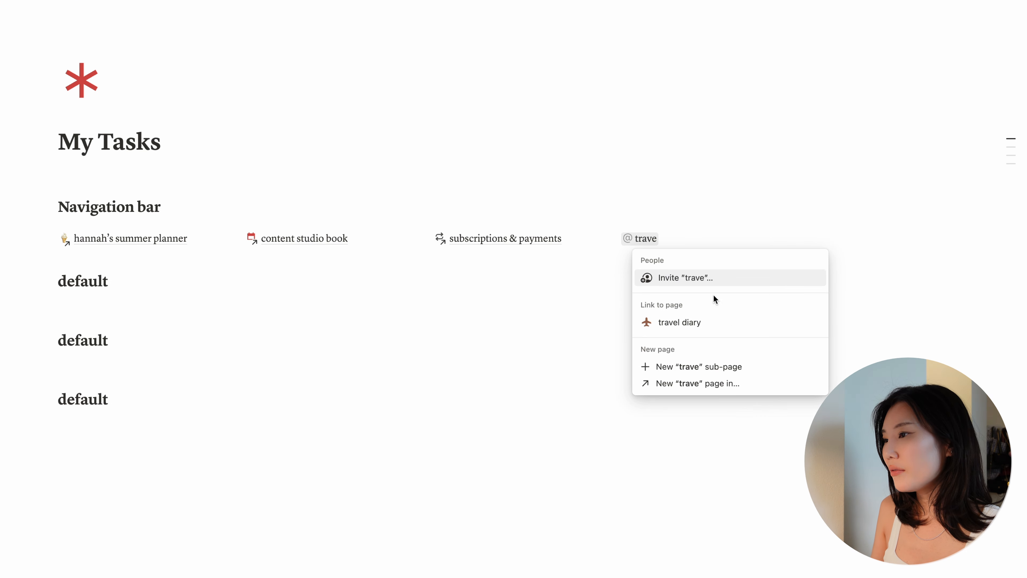
click(680, 322)
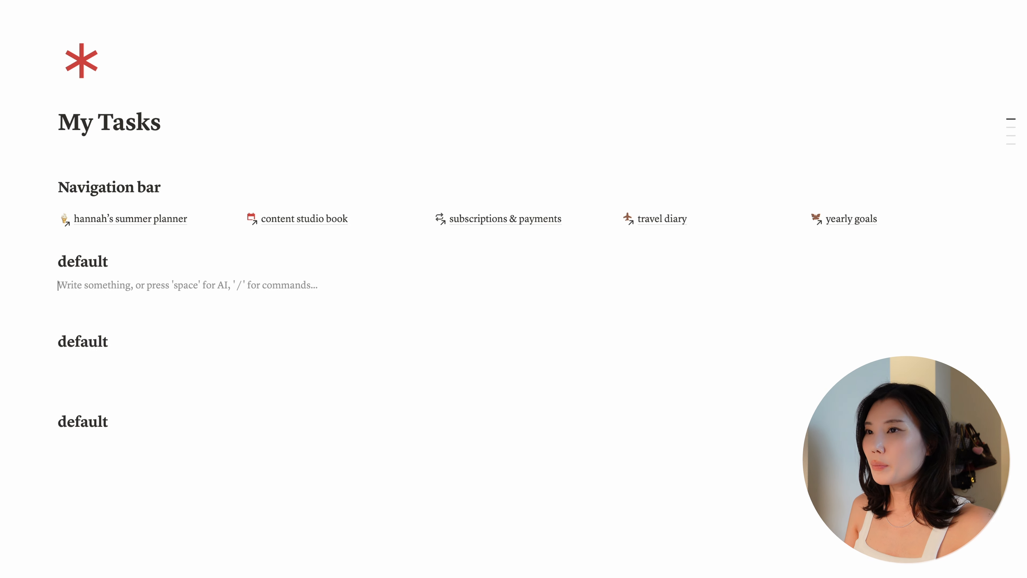
text(/)
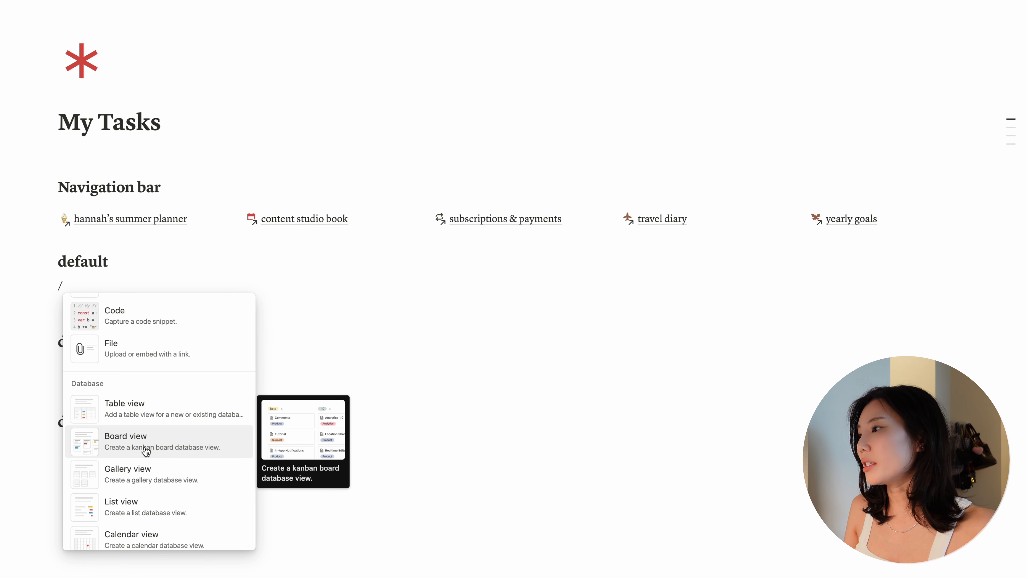
- Insert a table view under the first heading linked to the existing subscriptions database
click(145, 442)
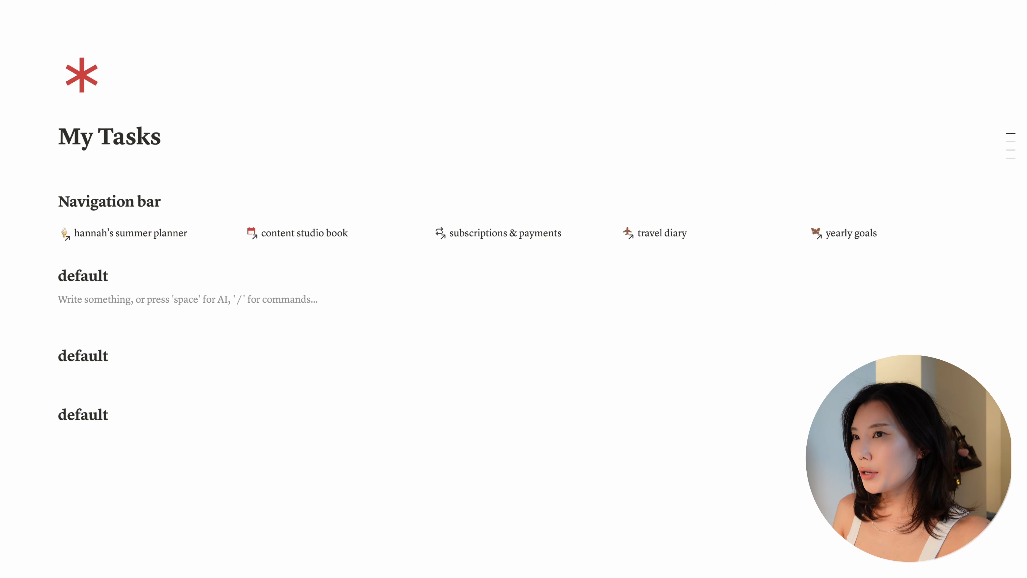
text(/)
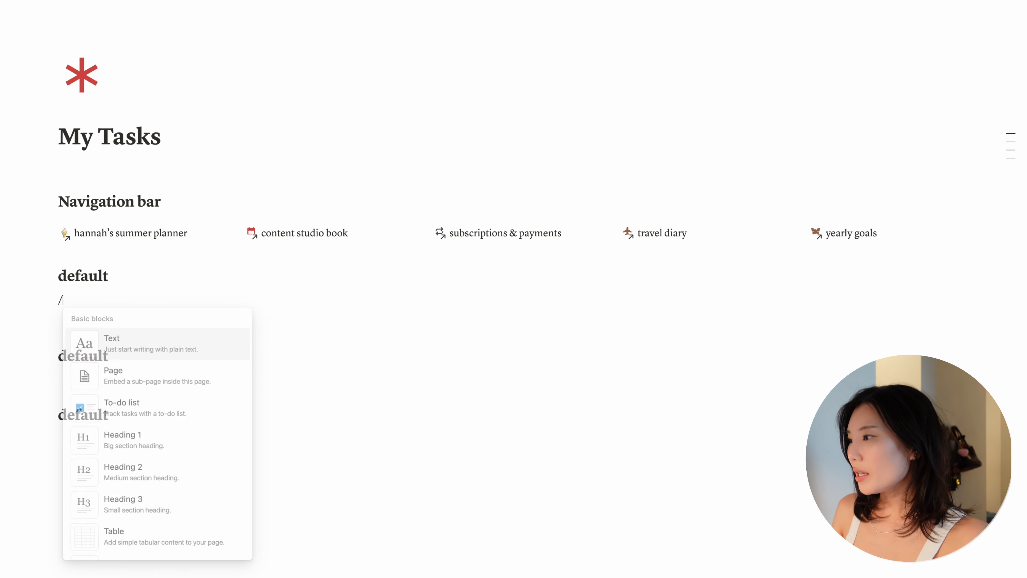
text(ta)
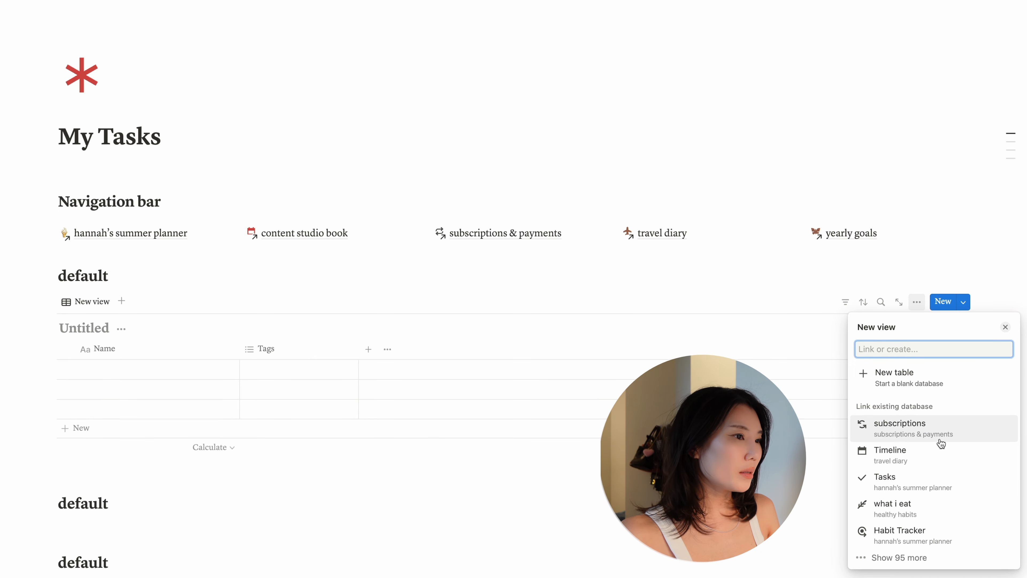
click(899, 422)
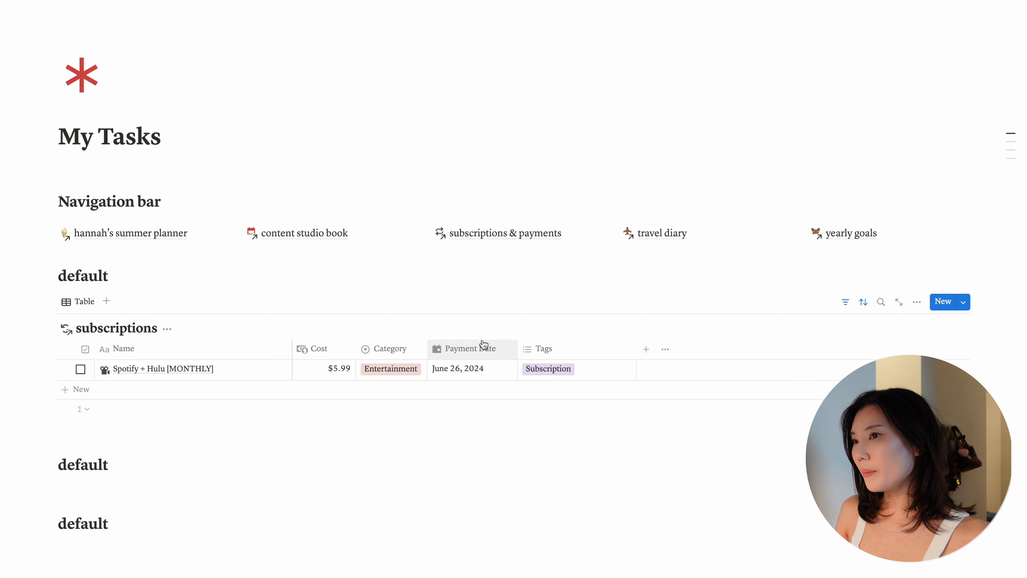
scroll(down, 3)
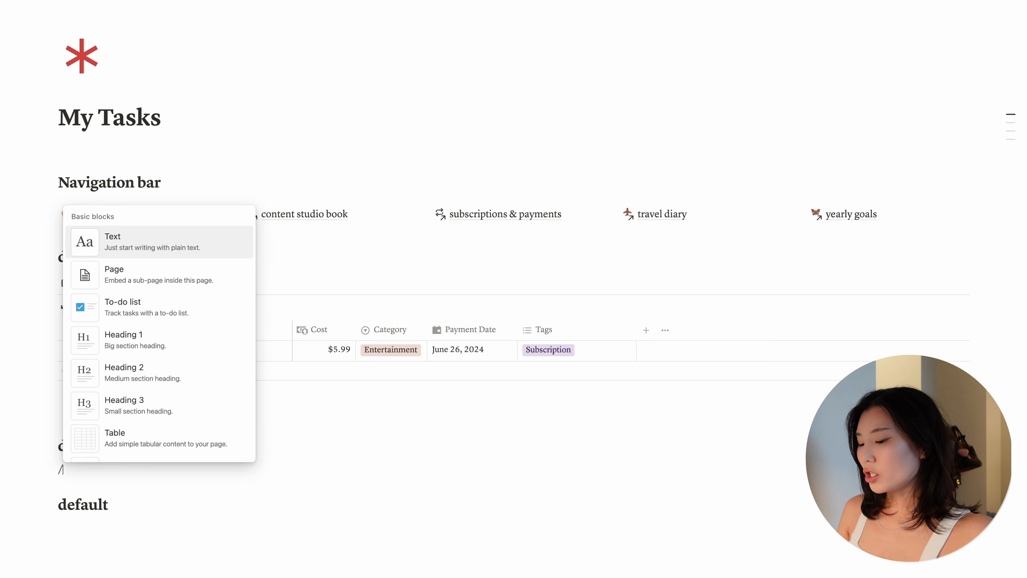
- Insert a table view linked to the Tasks database under the subscriptions table
text(table)
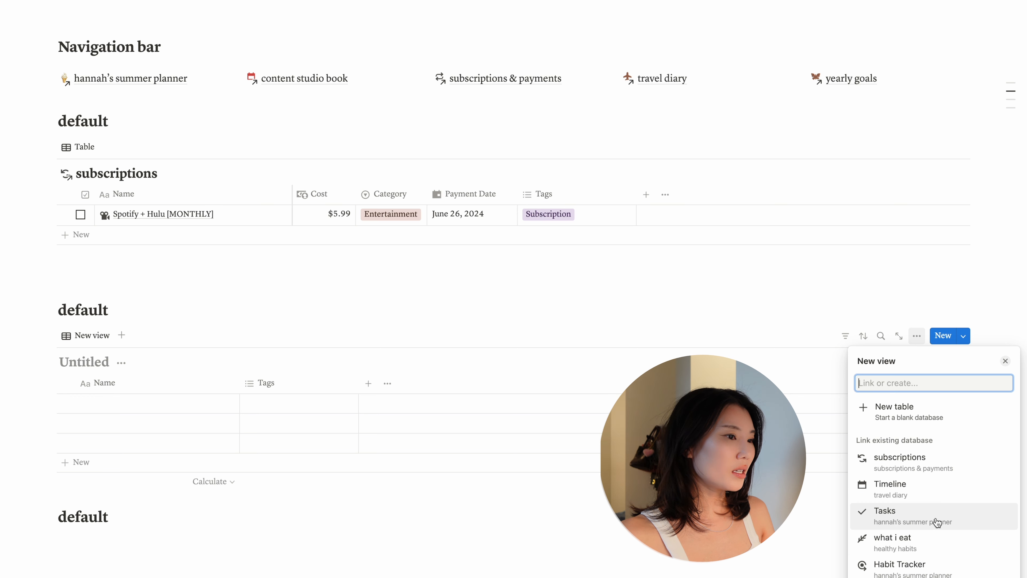
click(885, 515)
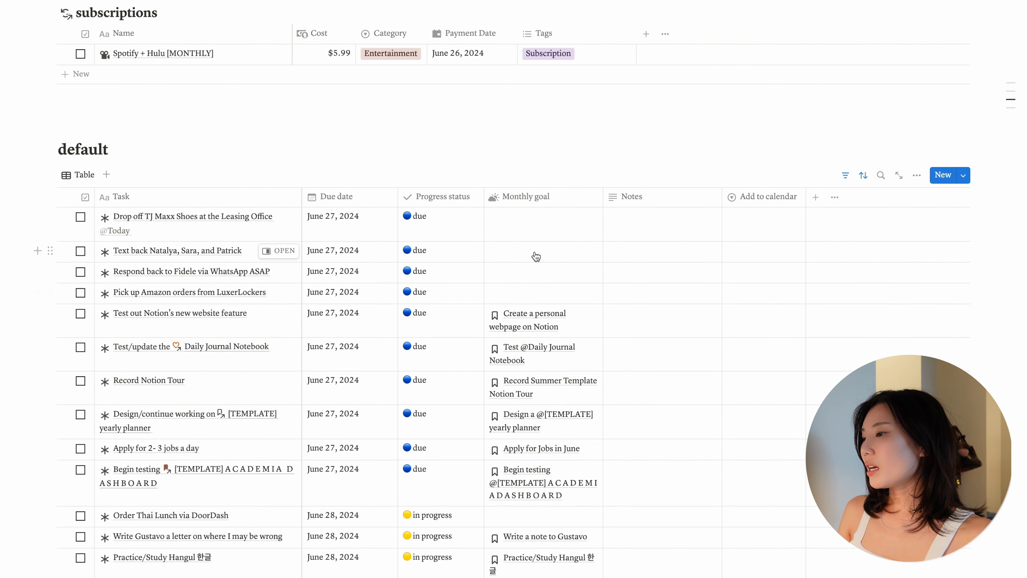
scroll(down, 3)
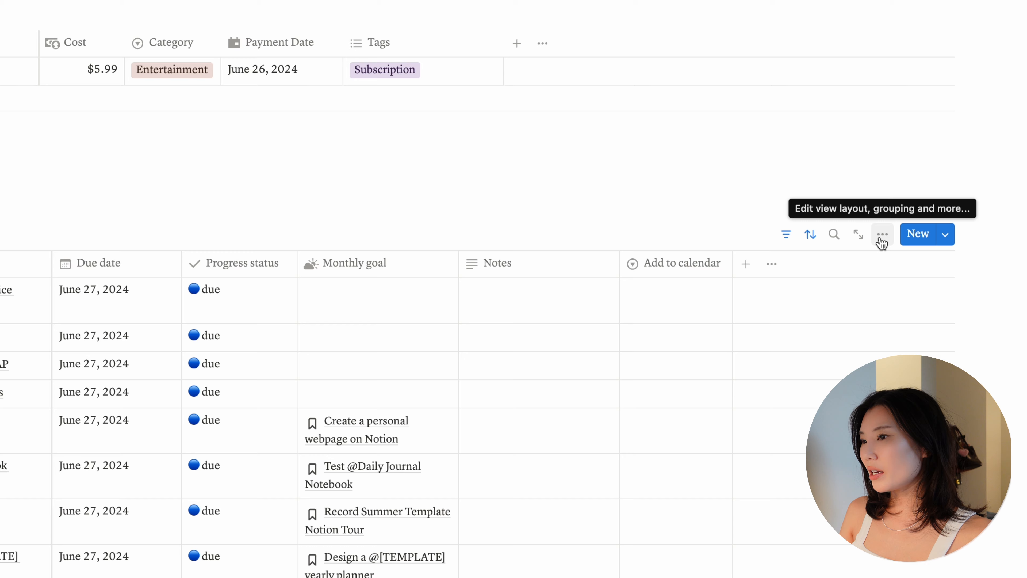
- Set the Tasks table view's load limit to 10 pages
click(881, 234)
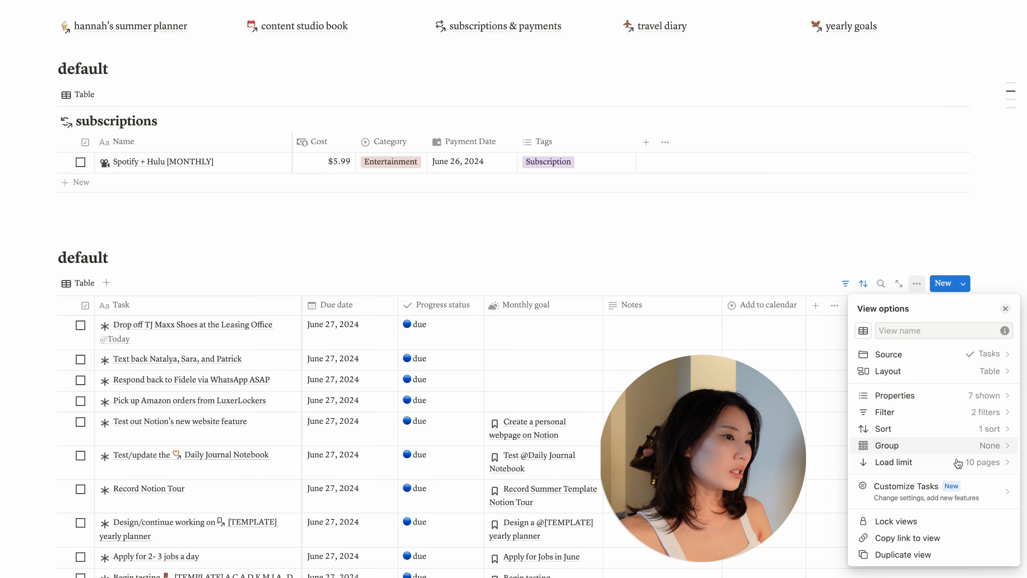
click(963, 461)
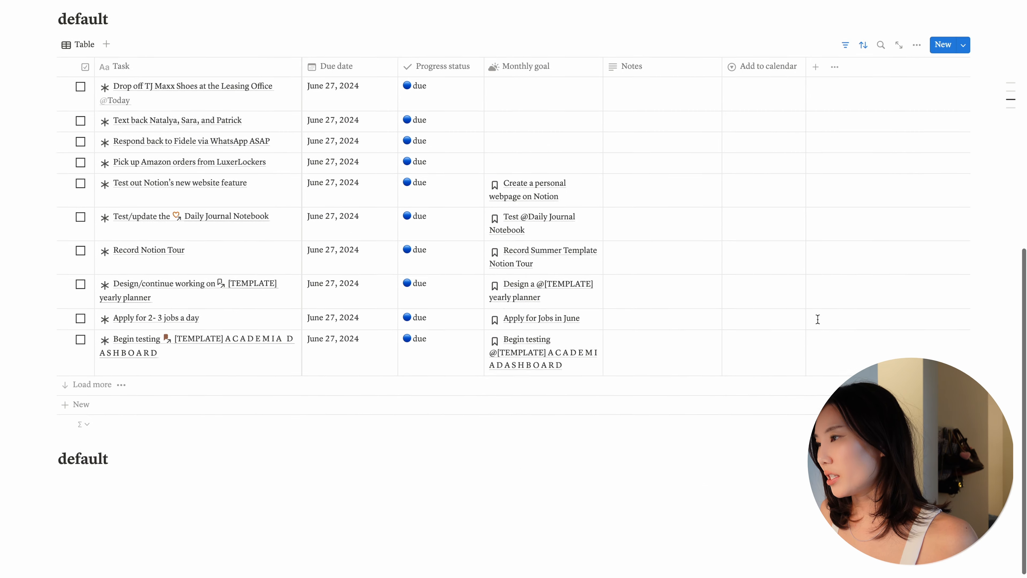
scroll(down, 3)
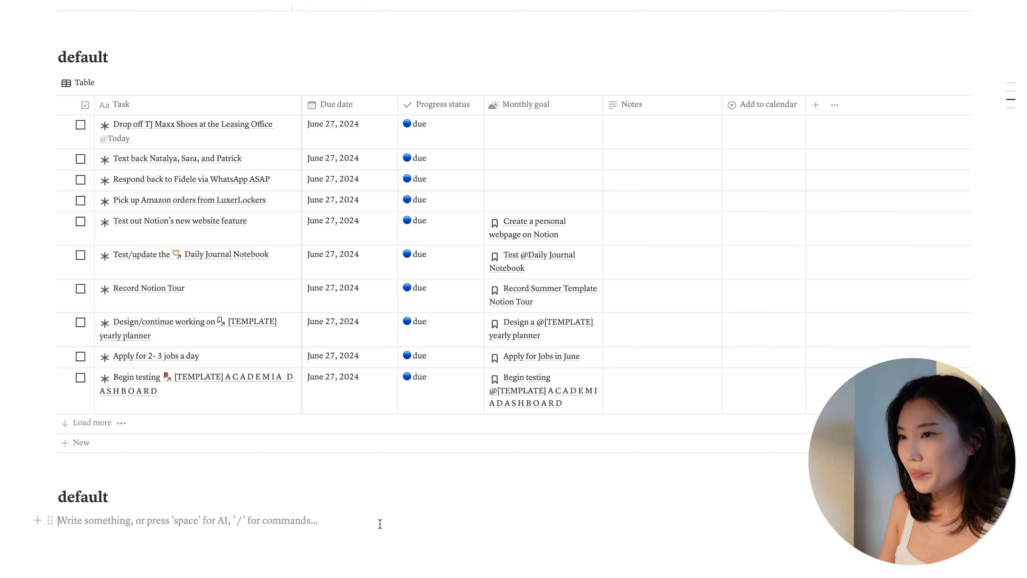
- Insert a calendar view linked to the travel diary's Timeline database and browse its June events
text(/)
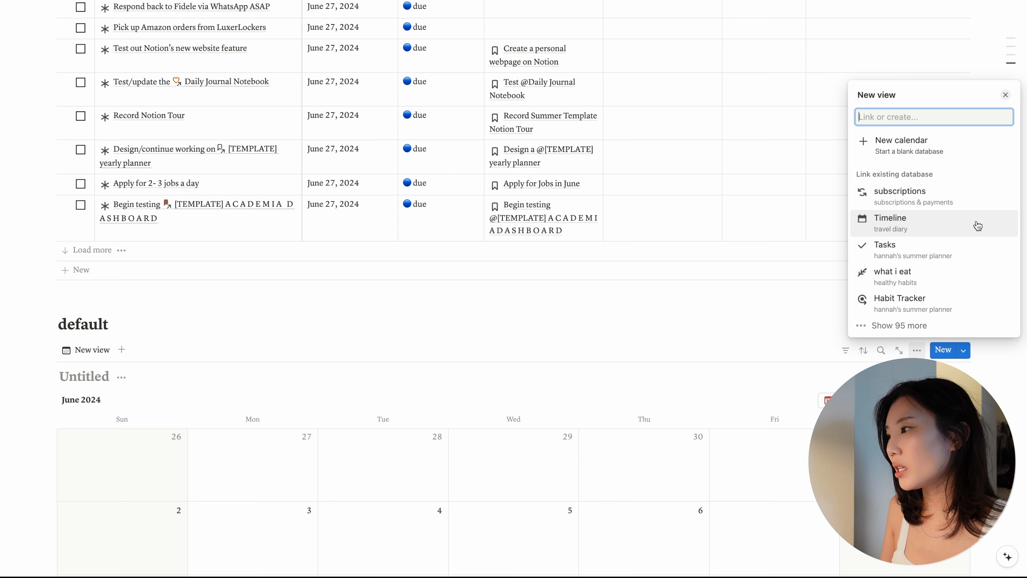
click(890, 218)
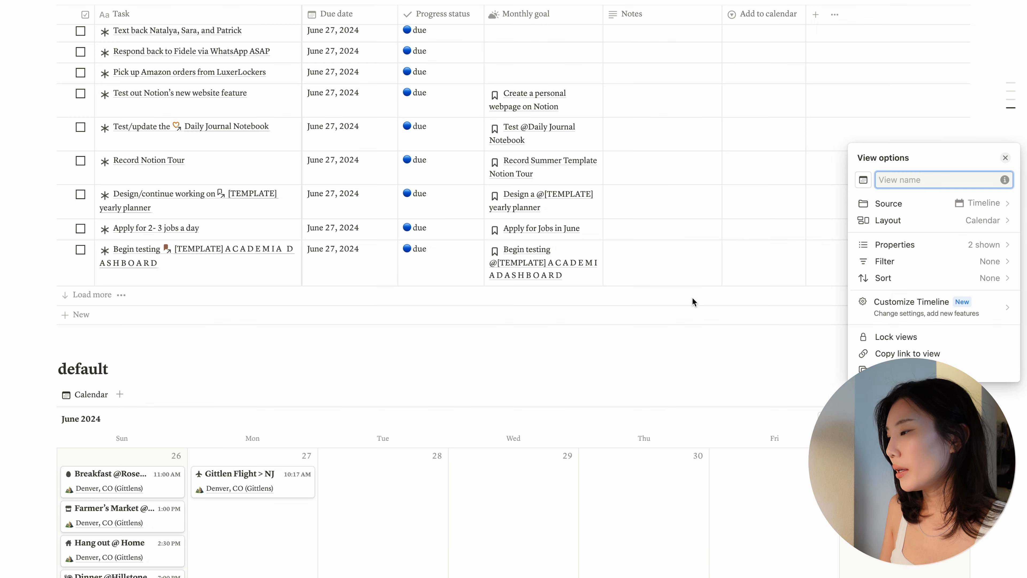
scroll(down, 3)
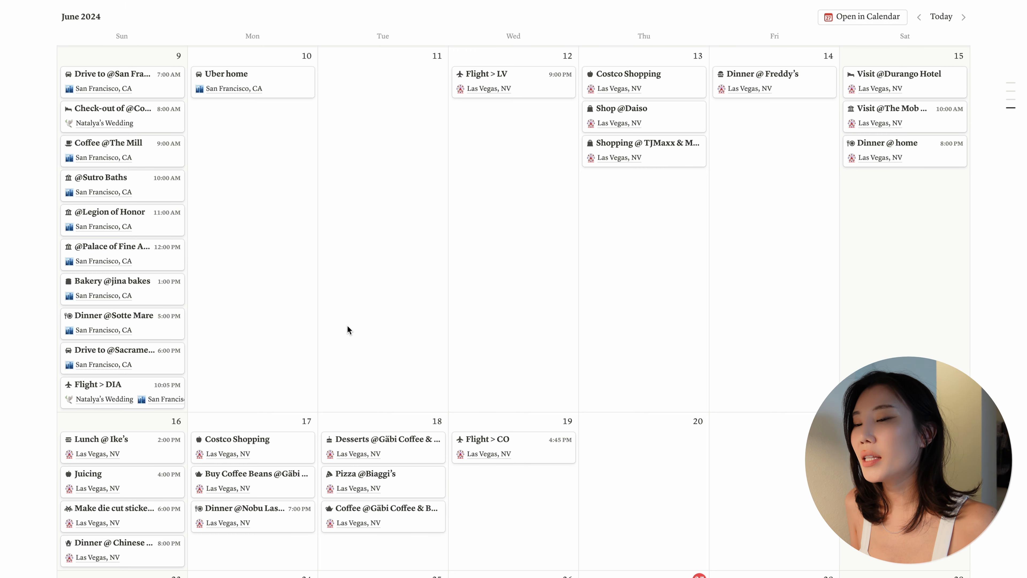
scroll(down, 3)
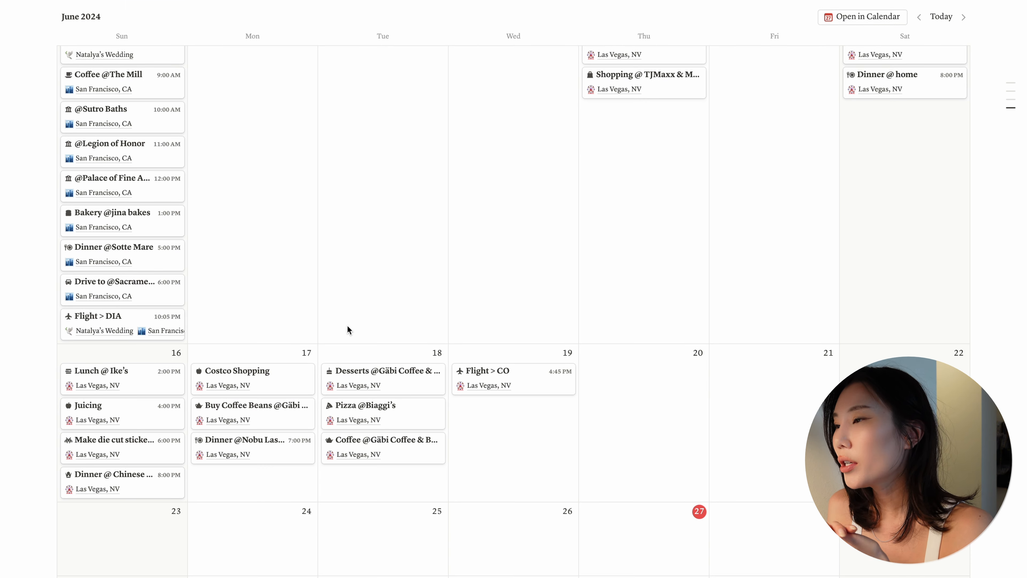
scroll(down, 3)
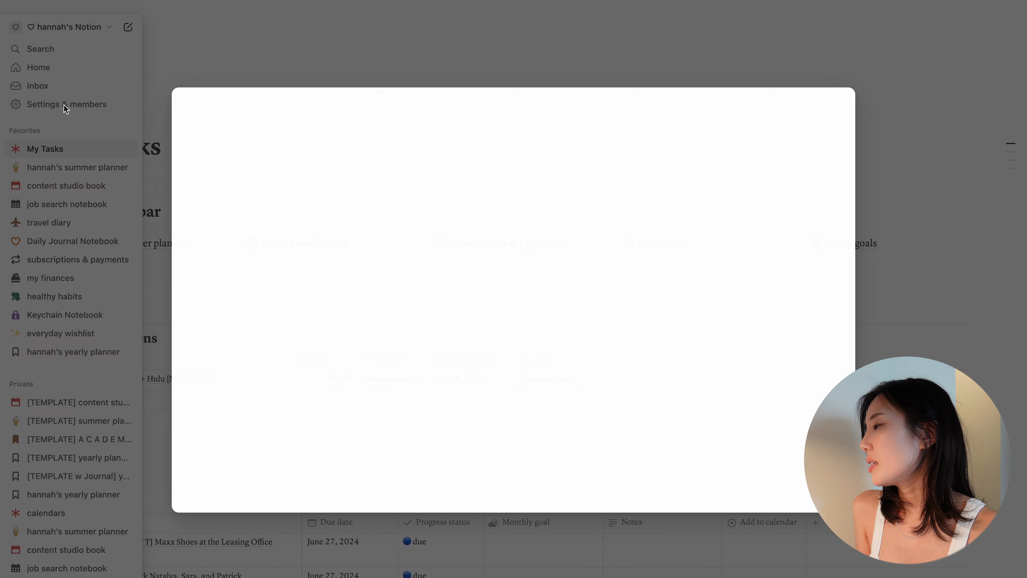
- In My settings, set Open on start to Top page in sidebar
click(65, 105)
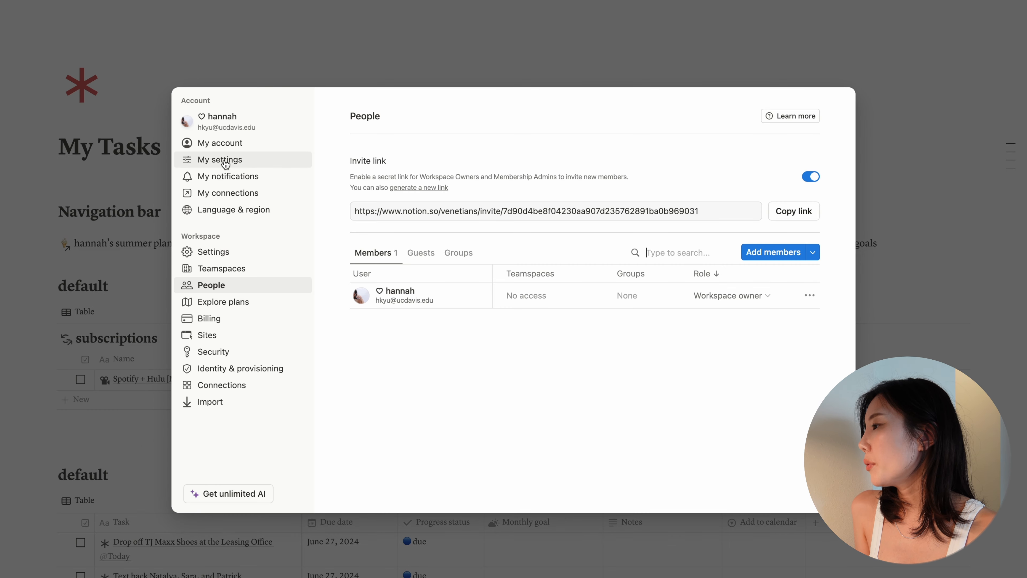
click(220, 160)
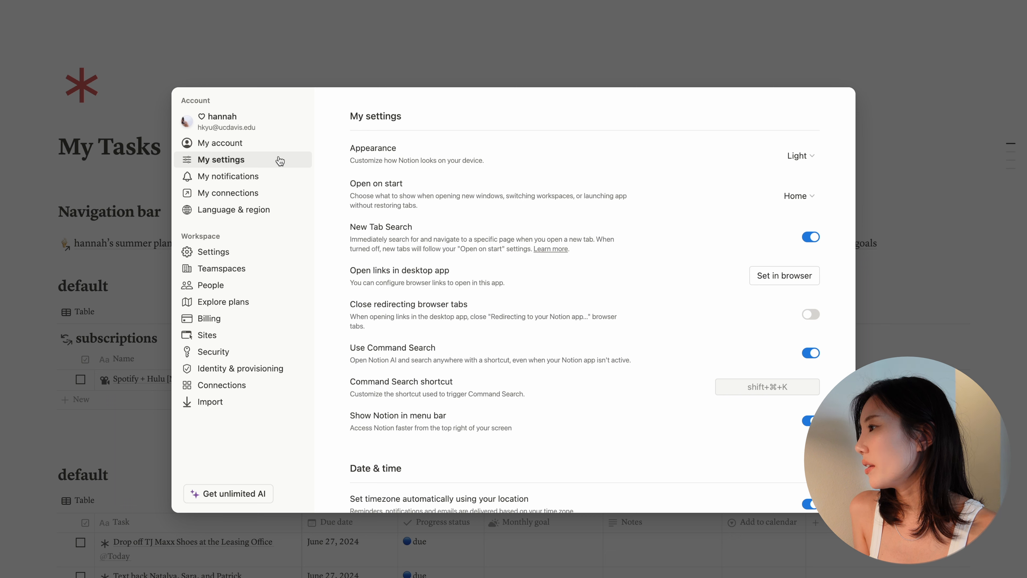
mouse_move(450, 145)
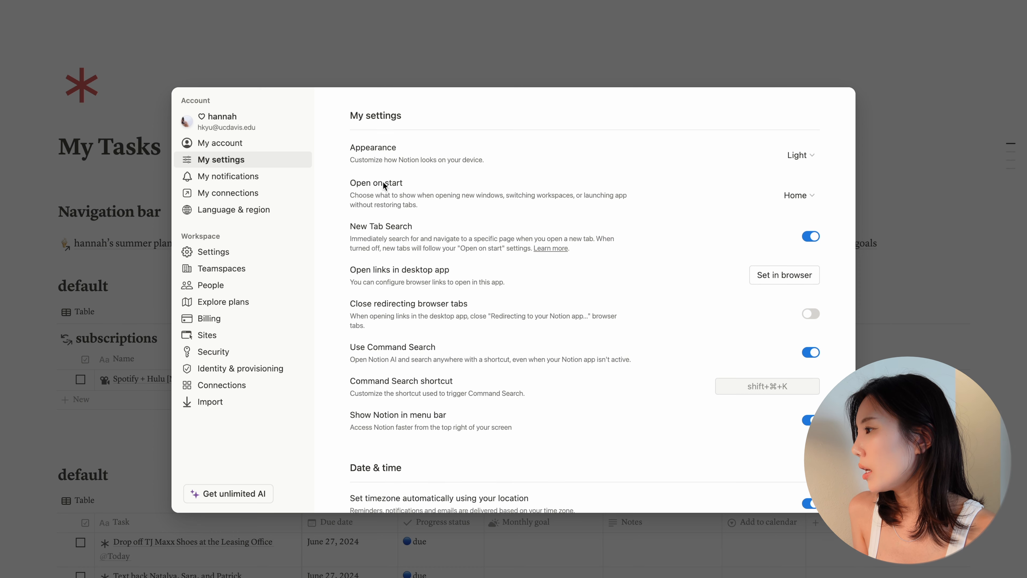
mouse_move(635, 202)
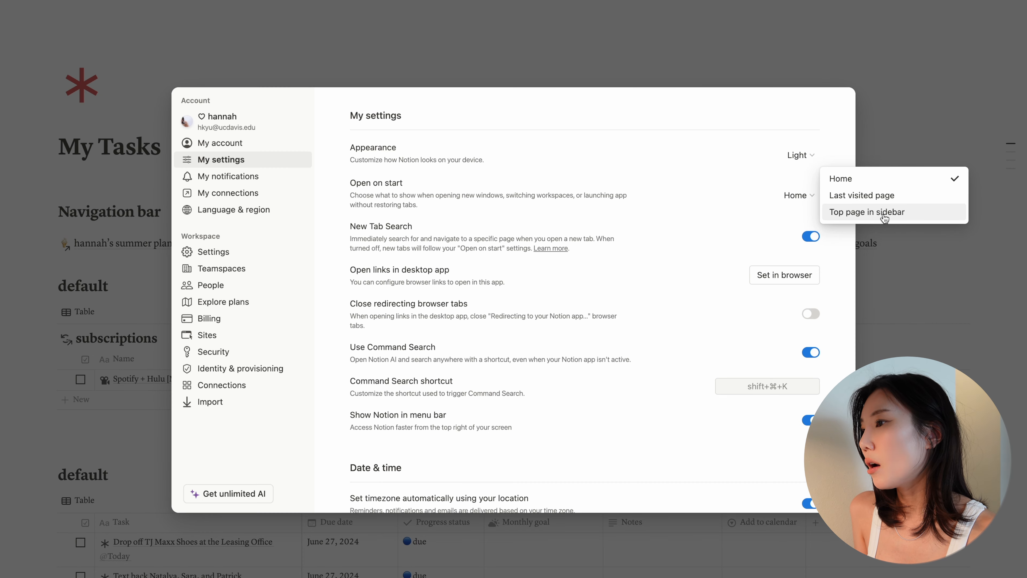
click(867, 212)
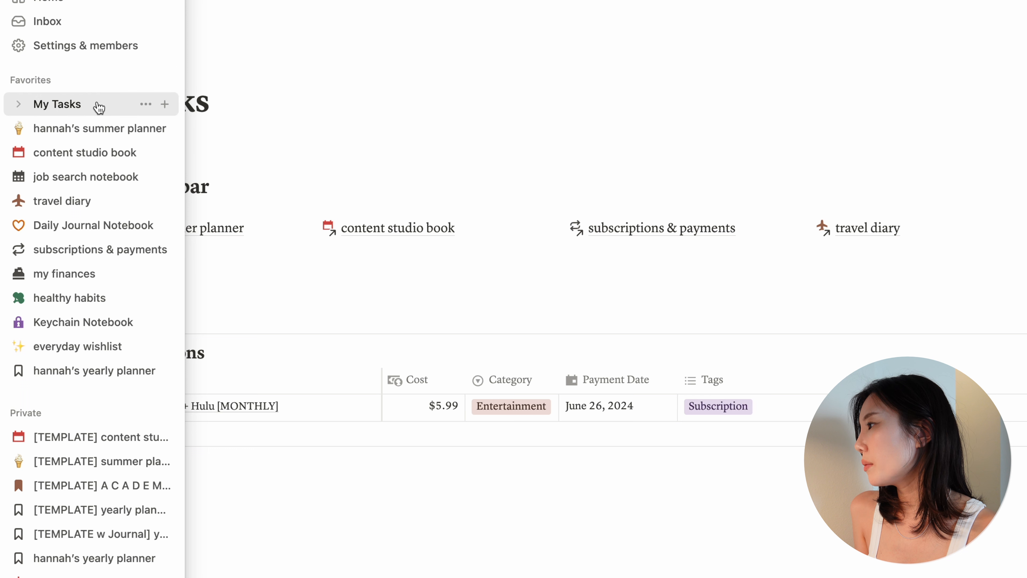
mouse_move(84, 111)
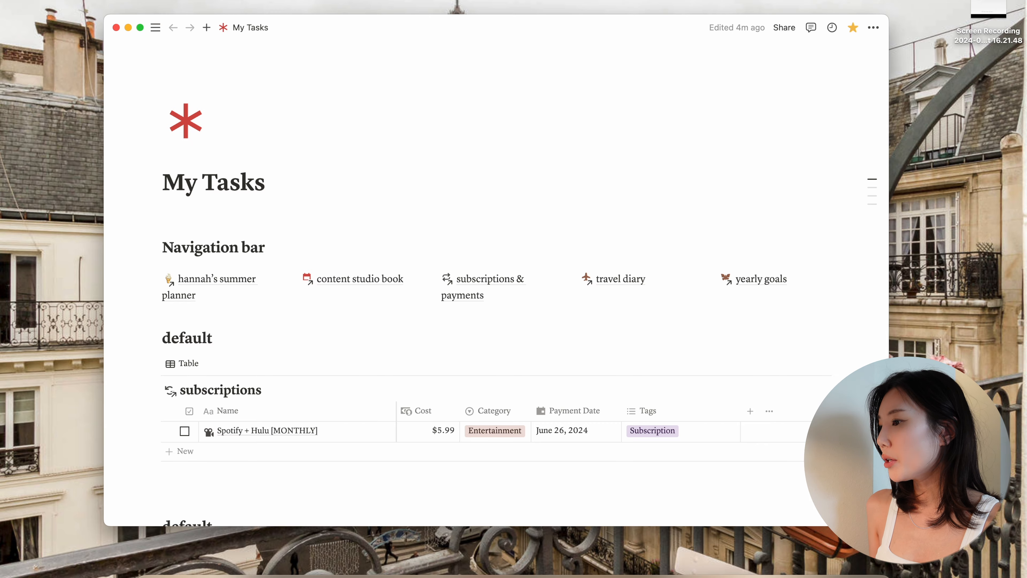
- Scroll through the summer planner's task tables, habit trackers and calendar after relaunch
scroll(down, 3)
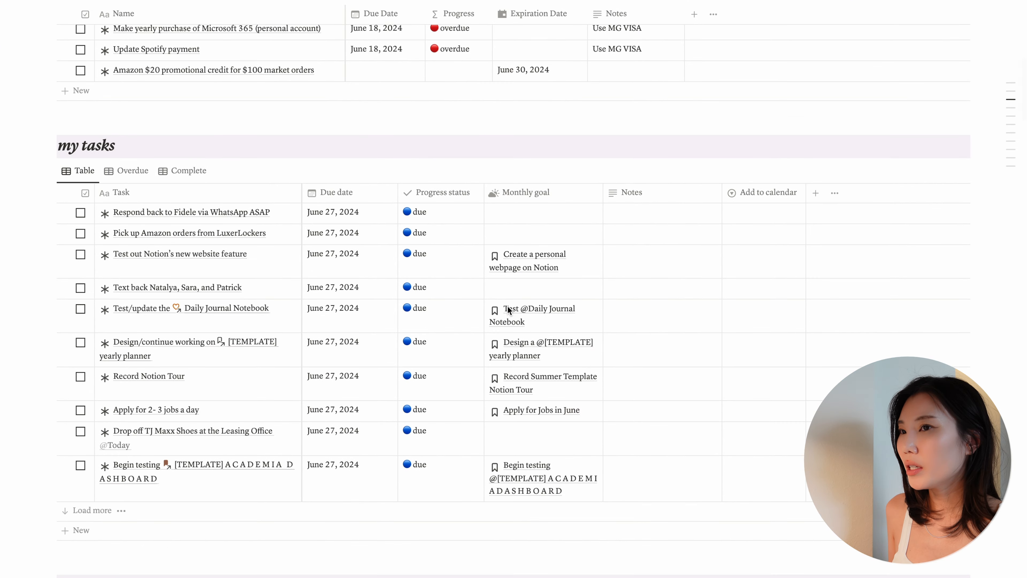
scroll(down, 3)
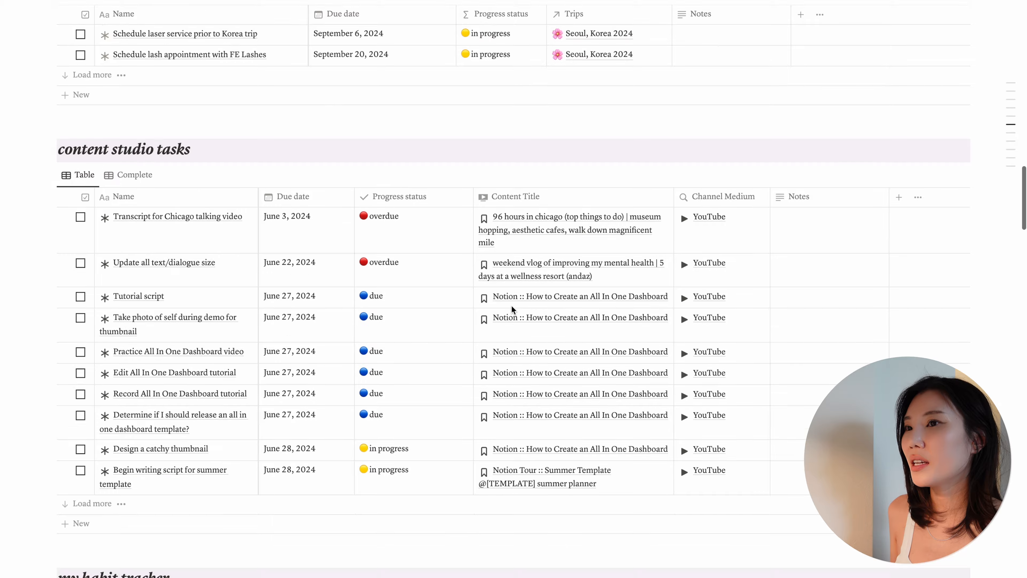
scroll(down, 3)
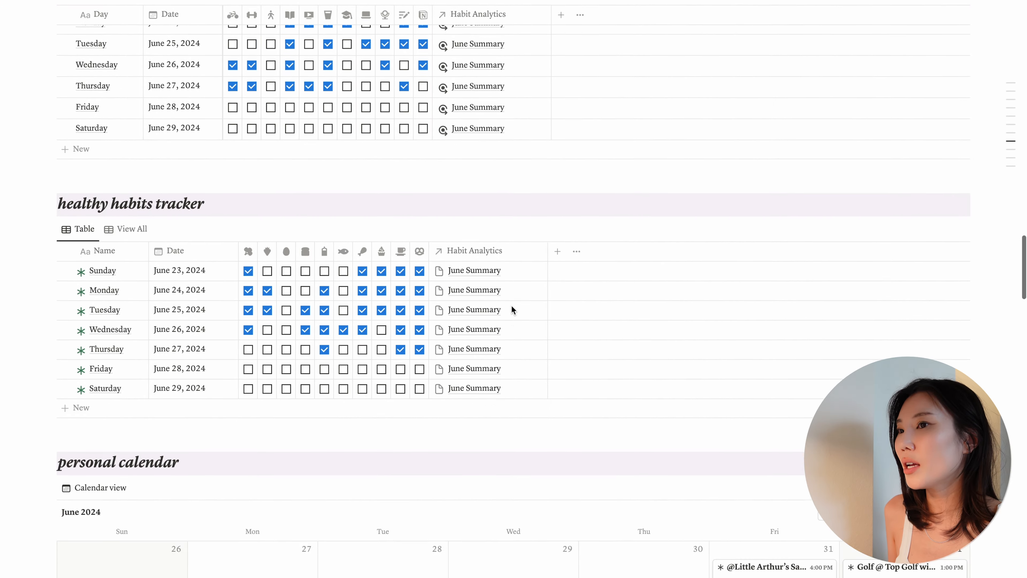